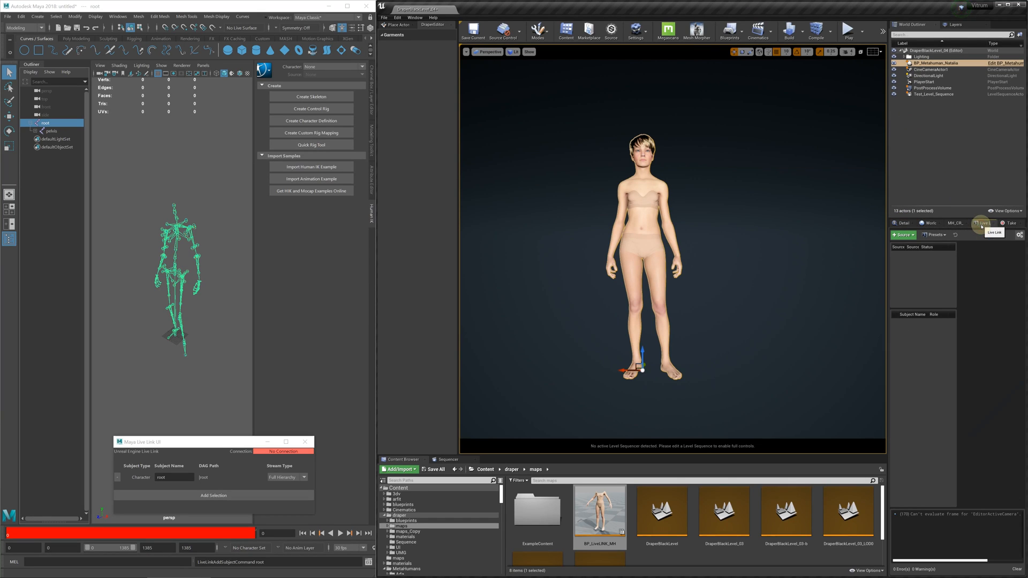
Step: Add the Maya LiveLink source so Maya shows Connected with root and camera subjects
{"action": "left_click", "coordinate": [903, 234]}
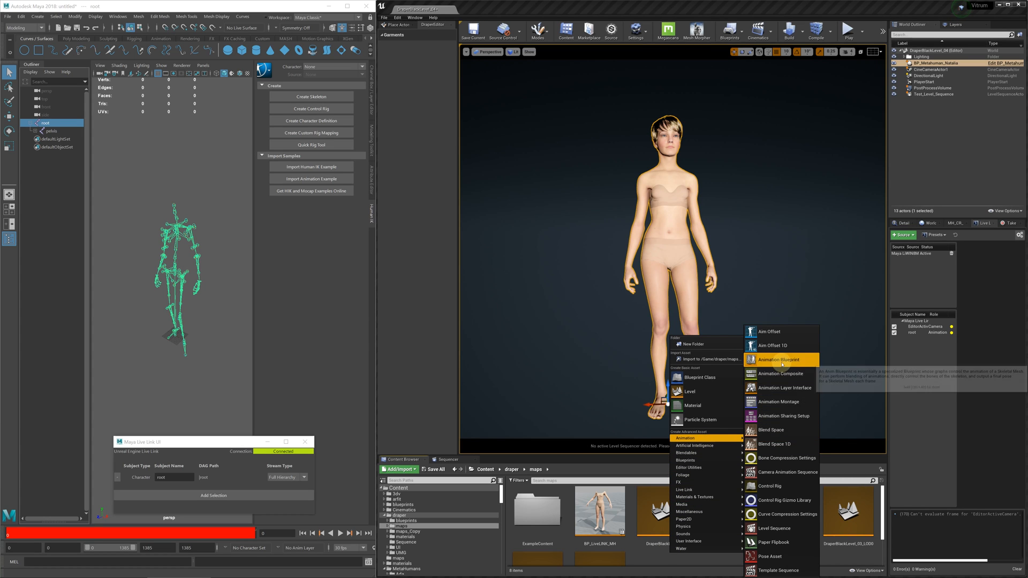
Step: Create an Animation Blueprint on metahuman_base_skel named BP_Metahuman_LiveLink
{"action": "left_click", "coordinate": [780, 360]}
{"action": "type", "text": "meta"}
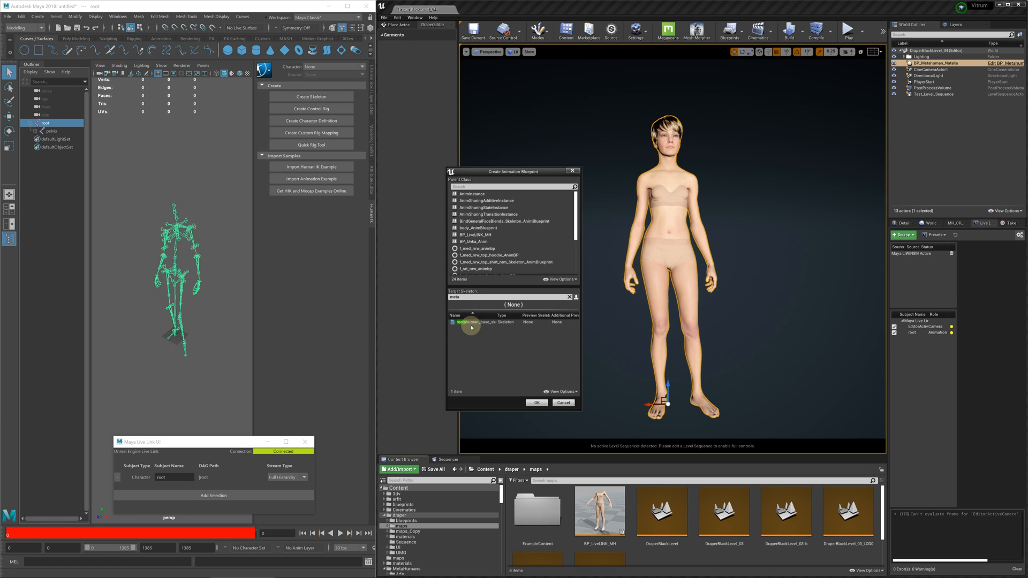
{"action": "left_click", "coordinate": [472, 322]}
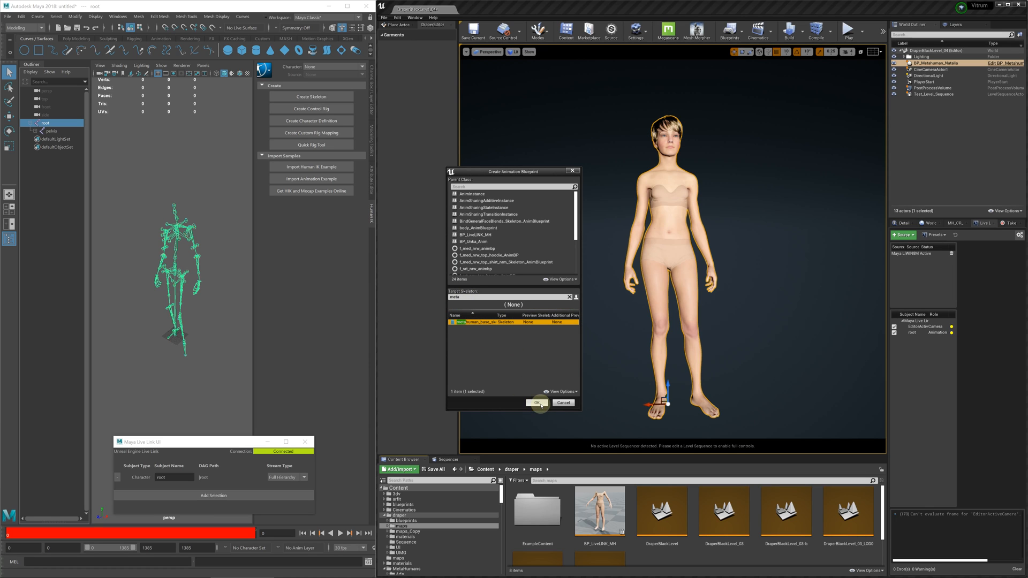
{"action": "left_click", "coordinate": [537, 402]}
{"action": "type", "text": "BP_MetaHuman_LiveLink"}
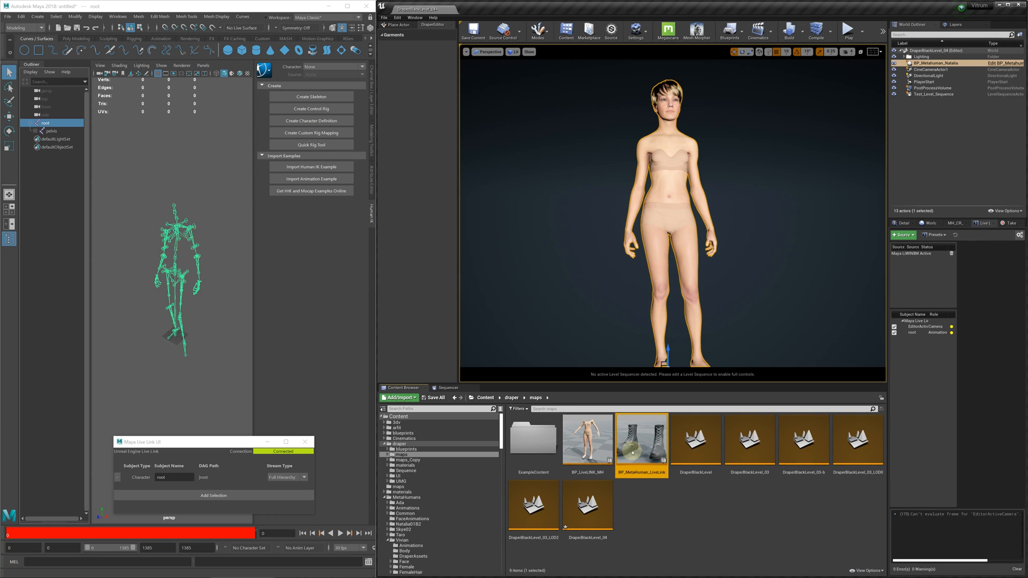
Step: Preview BP_Metahuman_LiveLink on the body mesh and wire a Live Link Pose node to Output Pose
{"action": "double_click", "coordinate": [642, 438]}
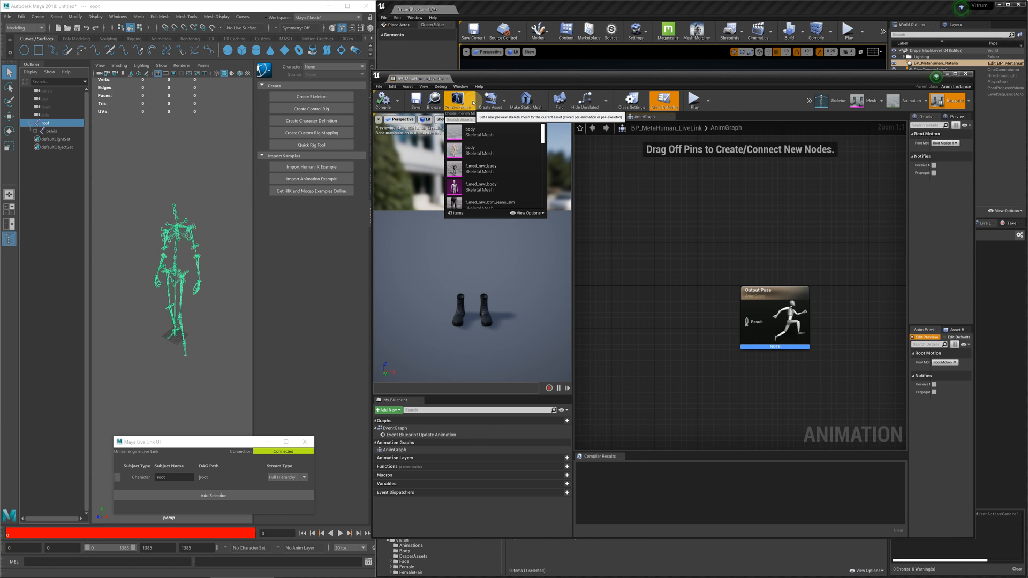
{"action": "left_click", "coordinate": [470, 131]}
{"action": "type", "text": "live"}
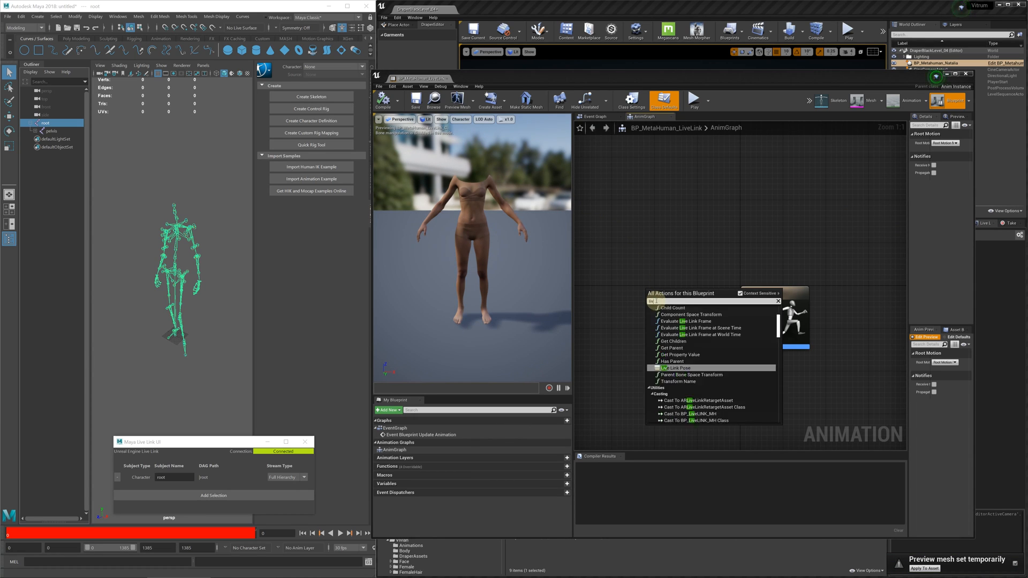
{"action": "left_click", "coordinate": [669, 368]}
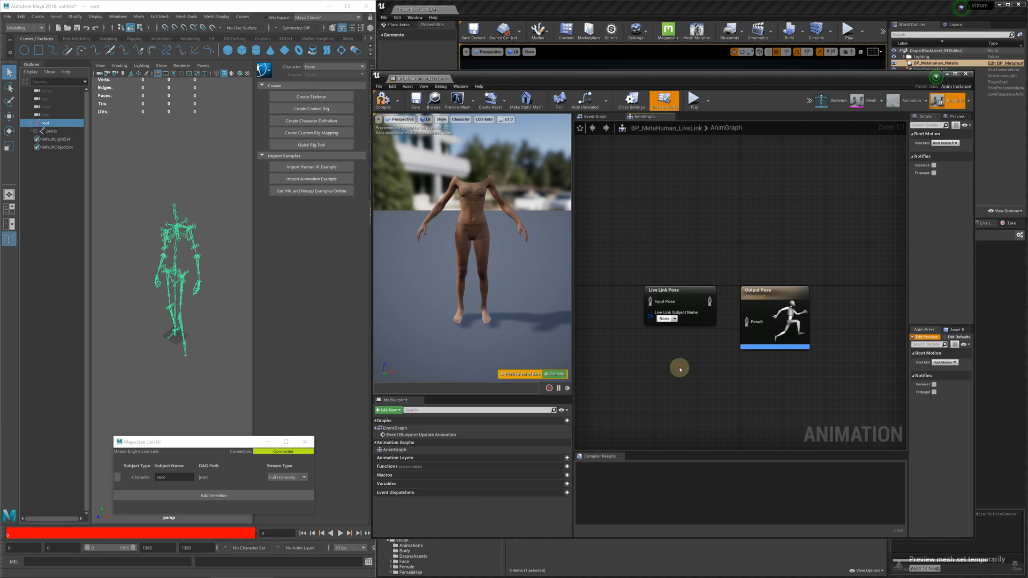
{"action": "left_click_drag", "start_coordinate": [680, 316], "coordinate": [751, 322]}
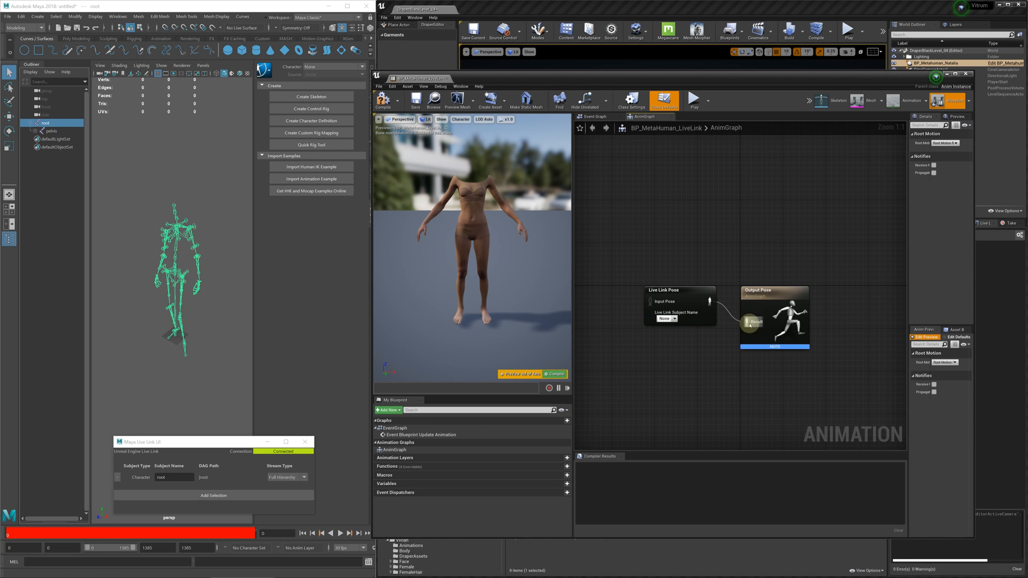
Step: Set the Live Link Pose subject to root and test it against Maya's playing animation
{"action": "left_click", "coordinate": [665, 319]}
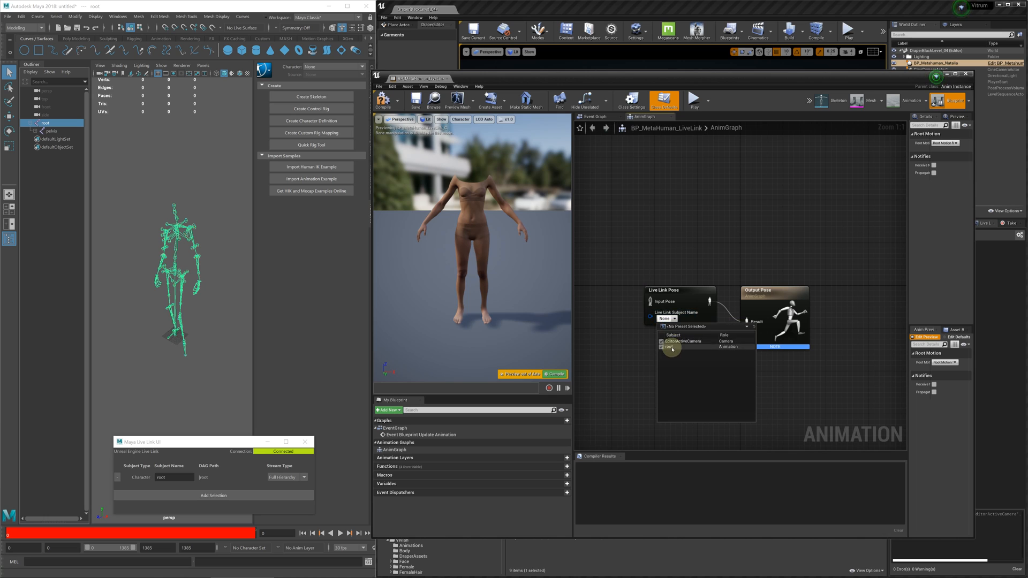
{"action": "left_click", "coordinate": [672, 346]}
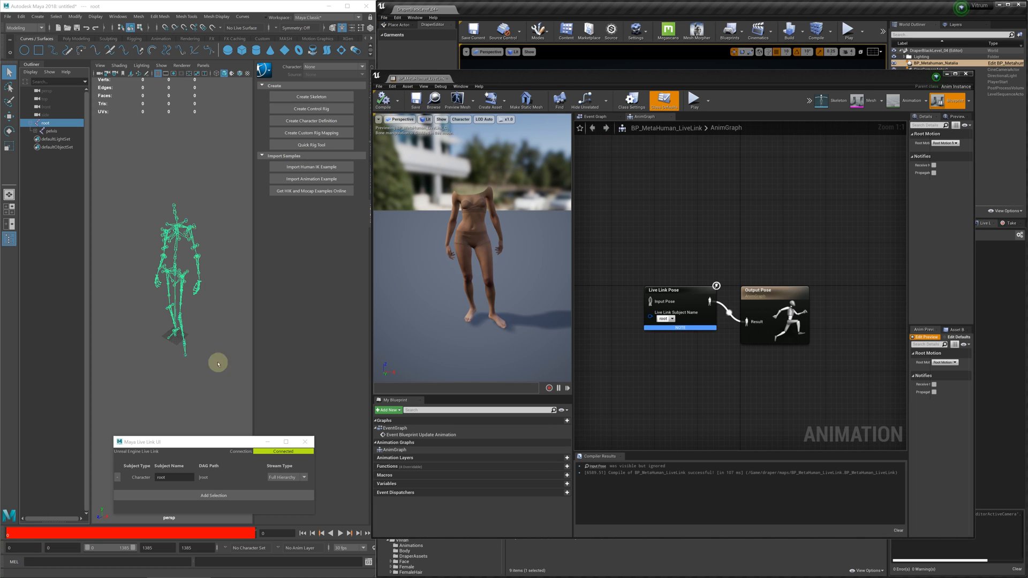
{"action": "left_click", "coordinate": [341, 533]}
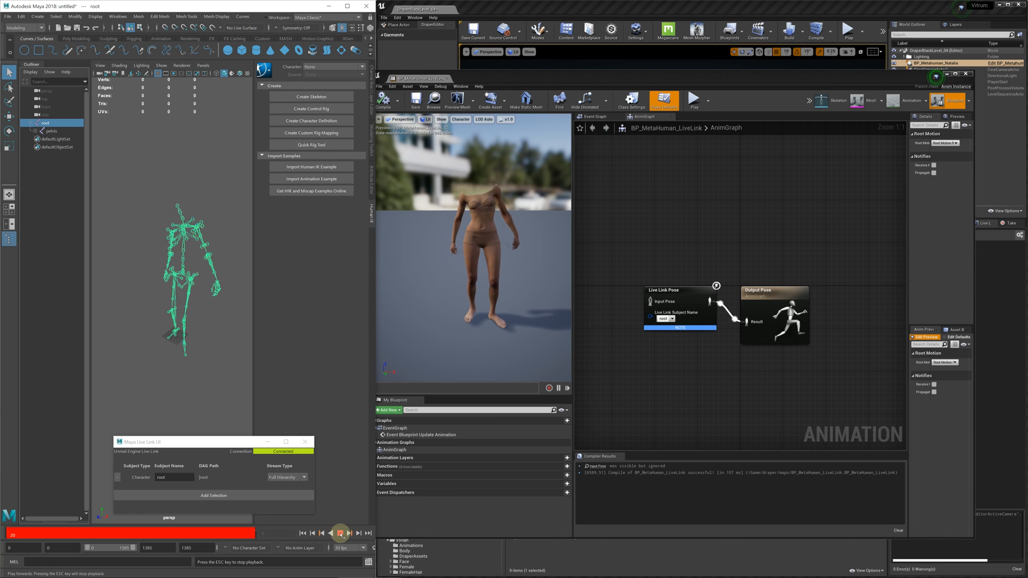
{"action": "left_click", "coordinate": [340, 533]}
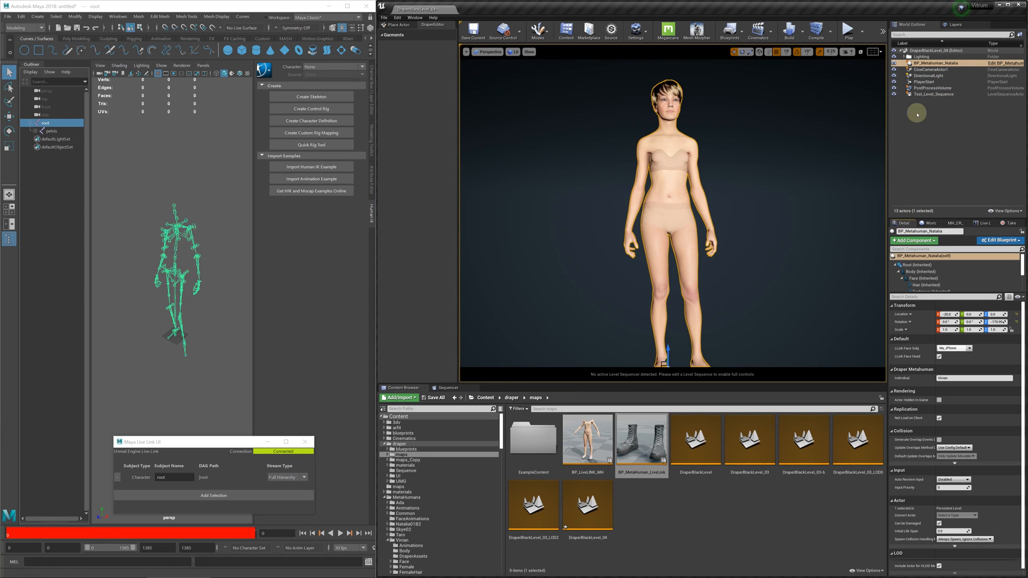
Step: Give BP_Metahuman_Natalia a Draper Simulation Component with one Garments entry
{"action": "left_click", "coordinate": [913, 240]}
{"action": "type", "text": "dra"}
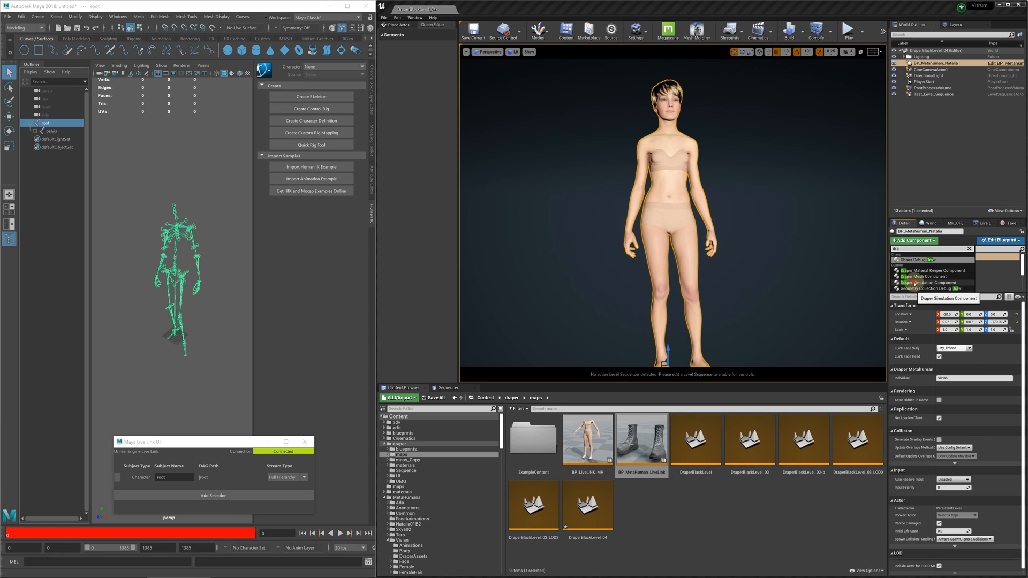
{"action": "left_click", "coordinate": [928, 282]}
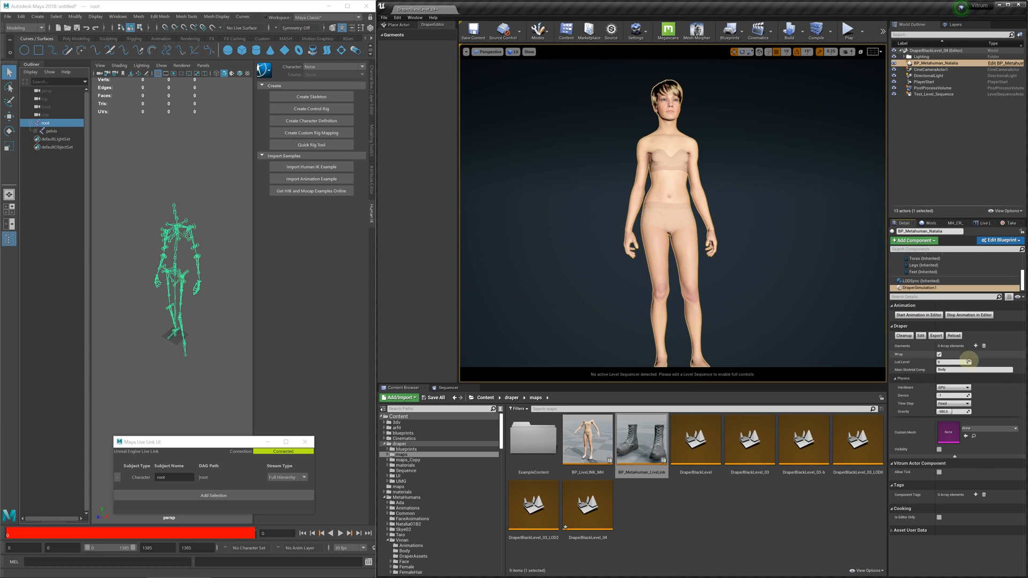
{"action": "left_click", "coordinate": [977, 432]}
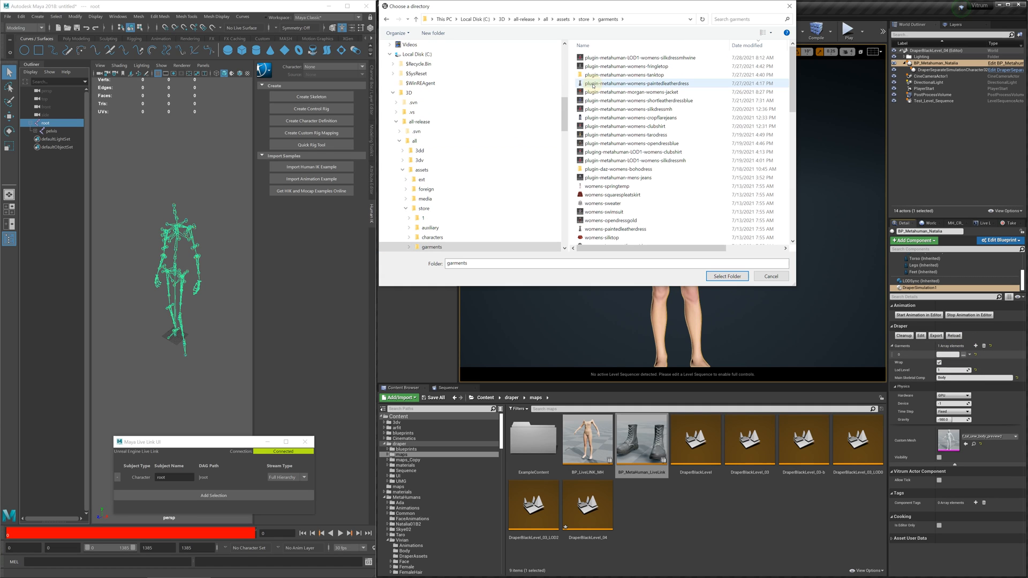
Step: Select the painted leather dress folder so the red dress drapes on Natalia
{"action": "left_click", "coordinate": [641, 58]}
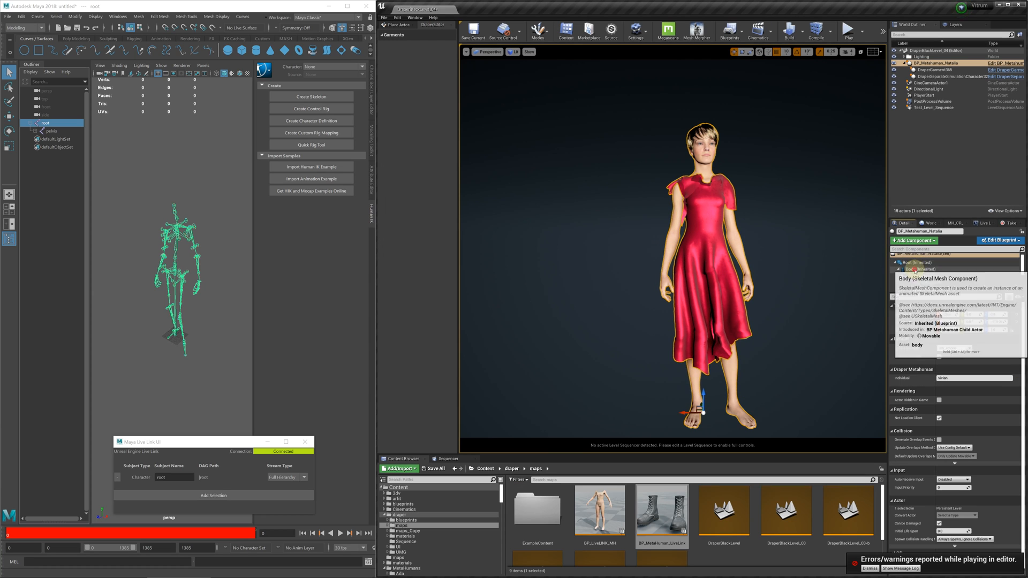
Step: Set the Body component's Anim Class to BP_Metahuman_LiveLink
{"action": "left_click", "coordinate": [977, 356]}
{"action": "type", "text": "livel"}
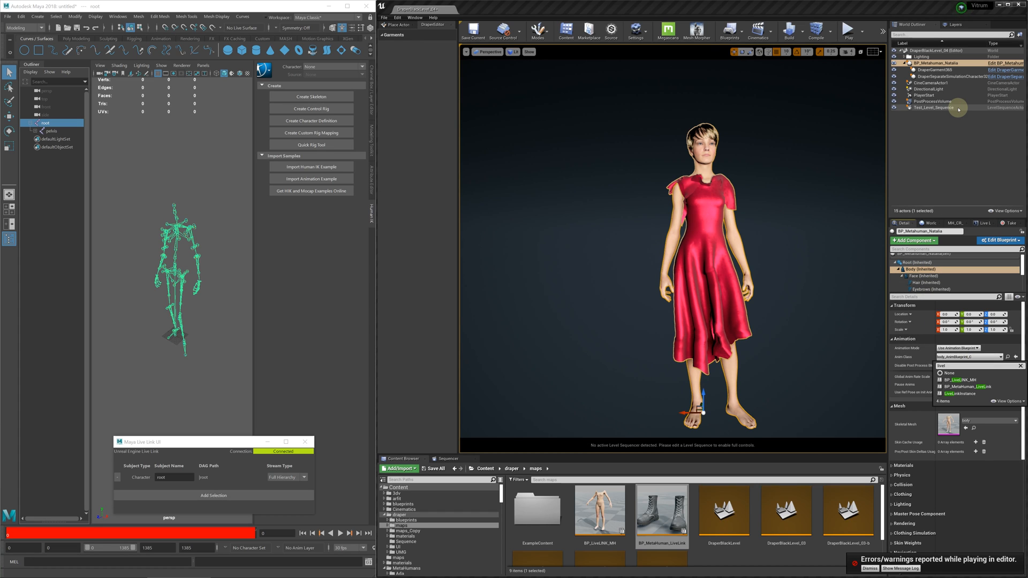
{"action": "left_click", "coordinate": [960, 386]}
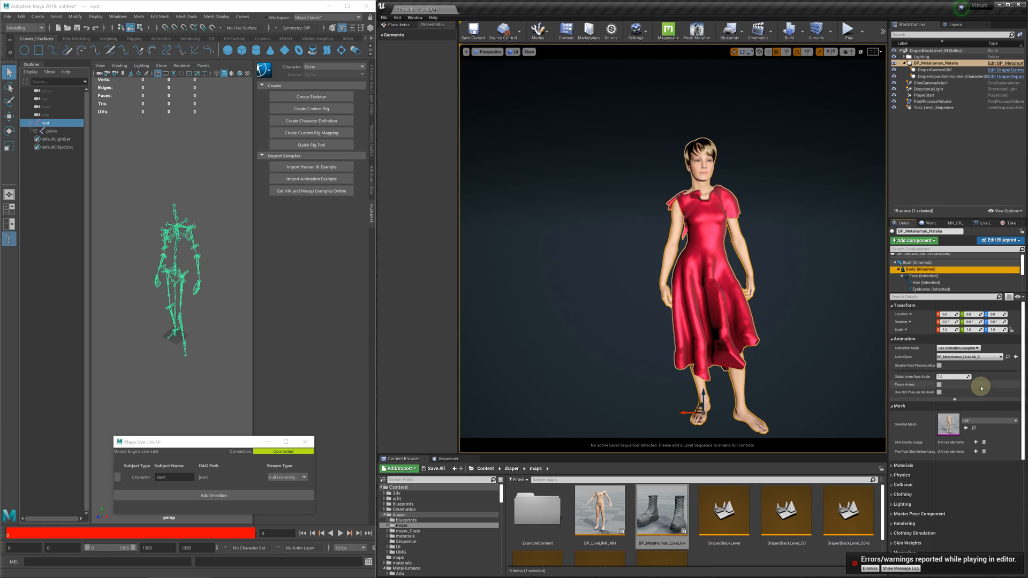
{"action": "mouse_move", "coordinate": [847, 31]}
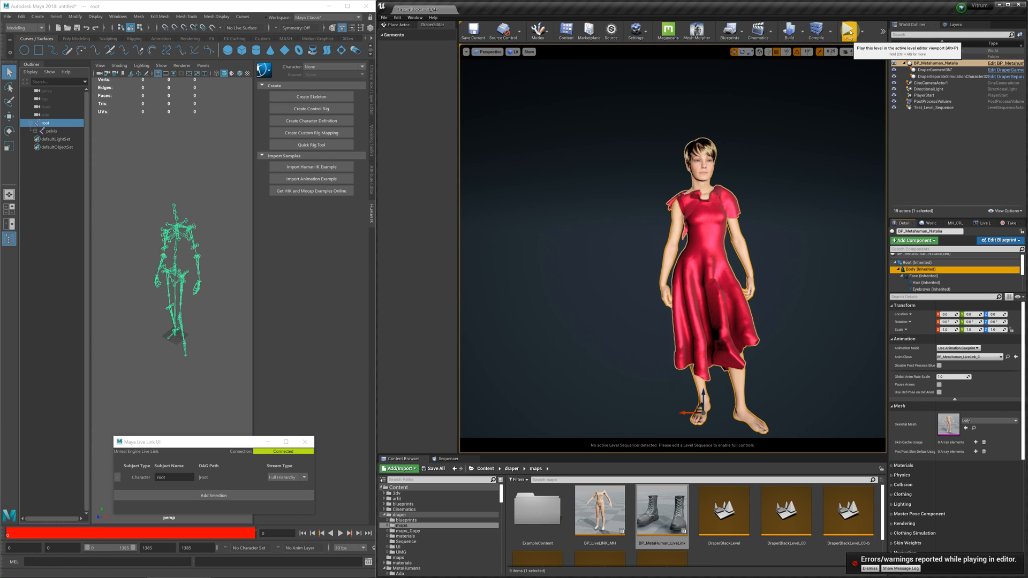
Step: Play the level and stream Maya's timeline so Natalia and the red dress move live
{"action": "left_click", "coordinate": [849, 28]}
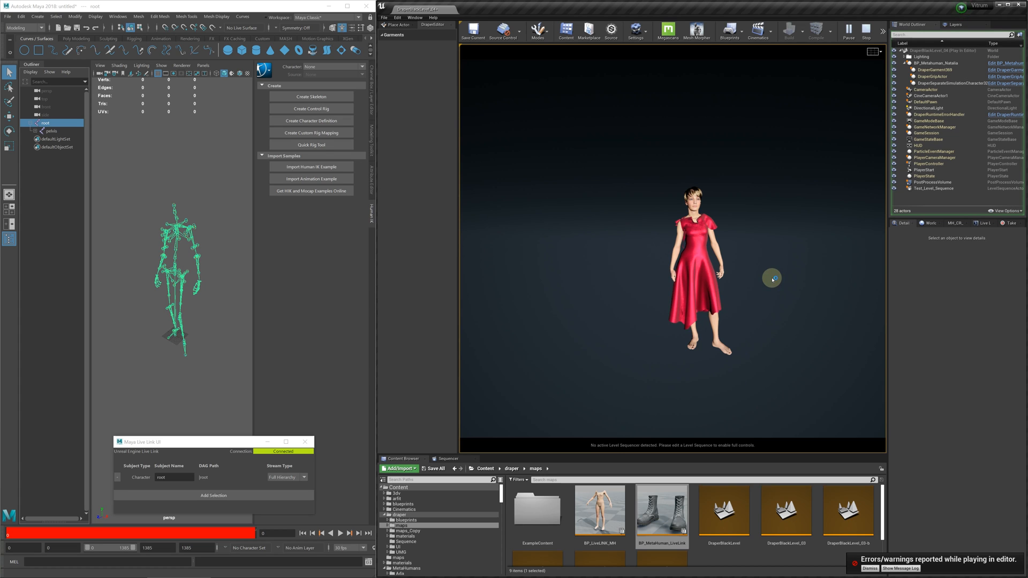
{"action": "left_click", "coordinate": [341, 532]}
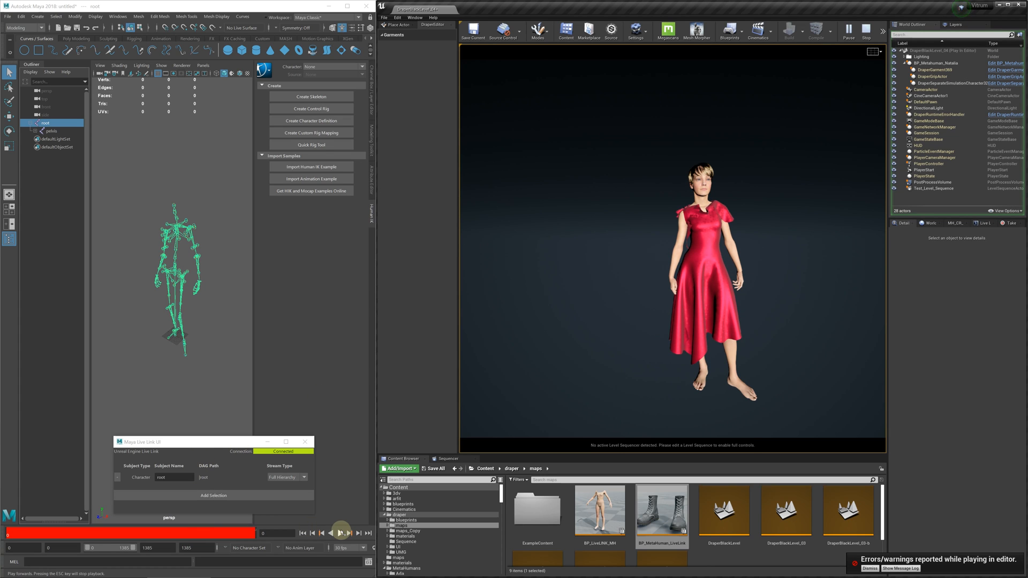
{"action": "left_click", "coordinate": [340, 532]}
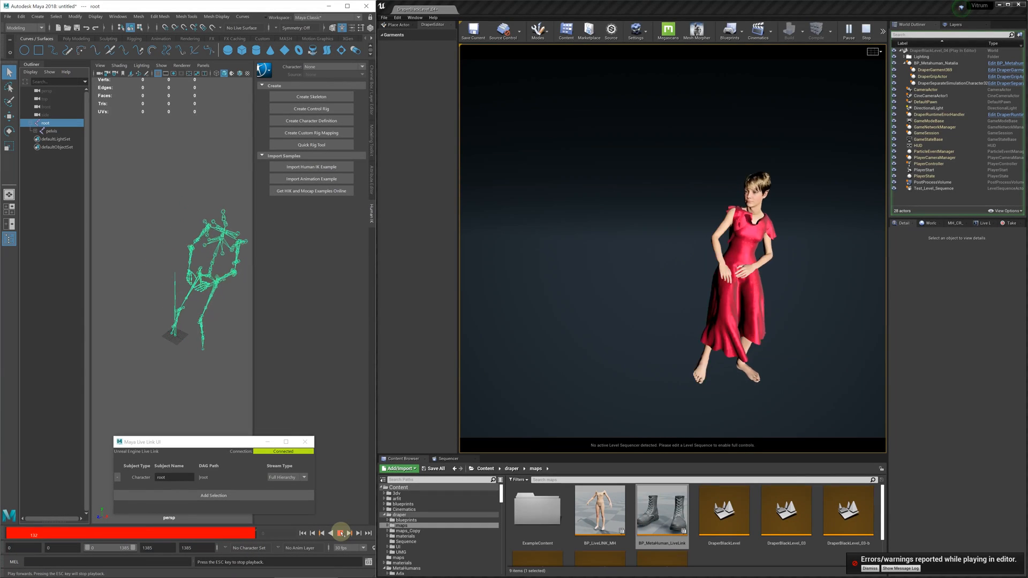
{"action": "left_click", "coordinate": [341, 534]}
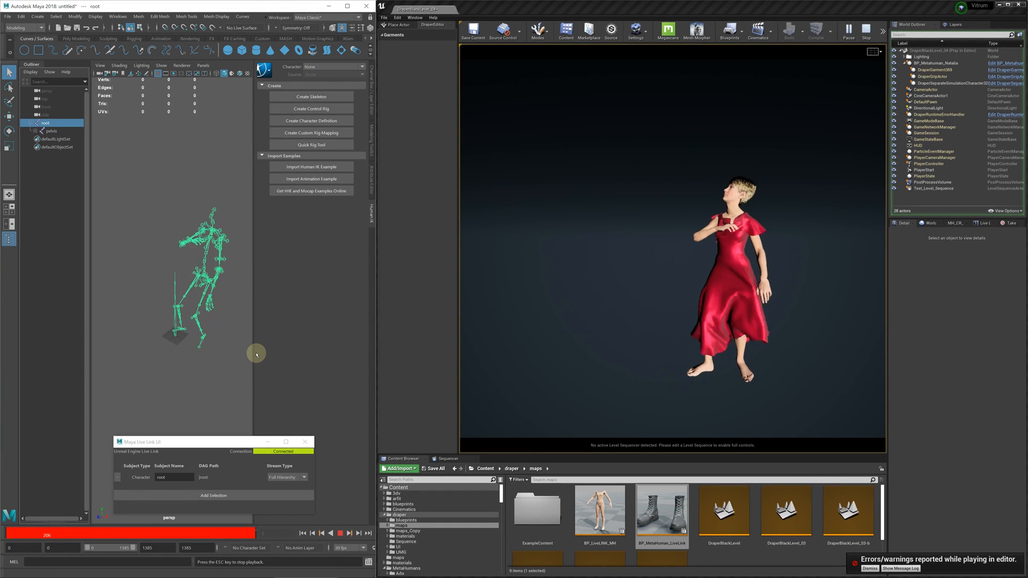